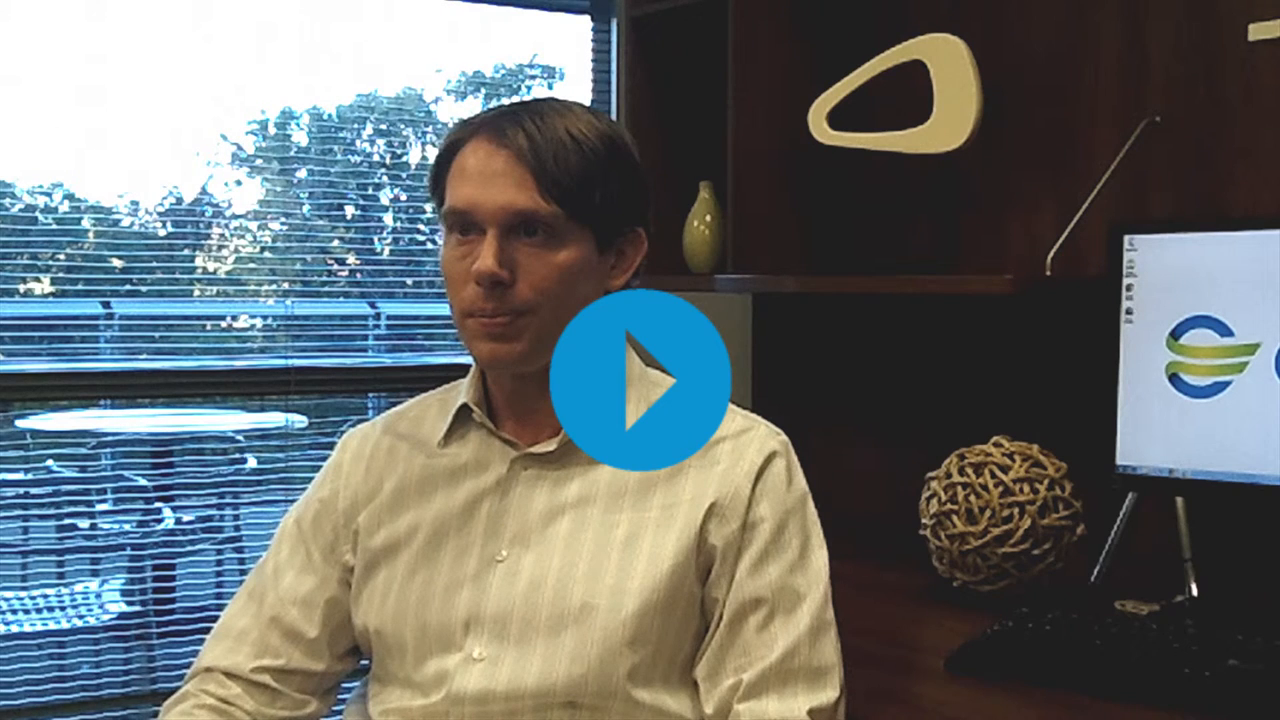
pyautogui.click(640, 384)
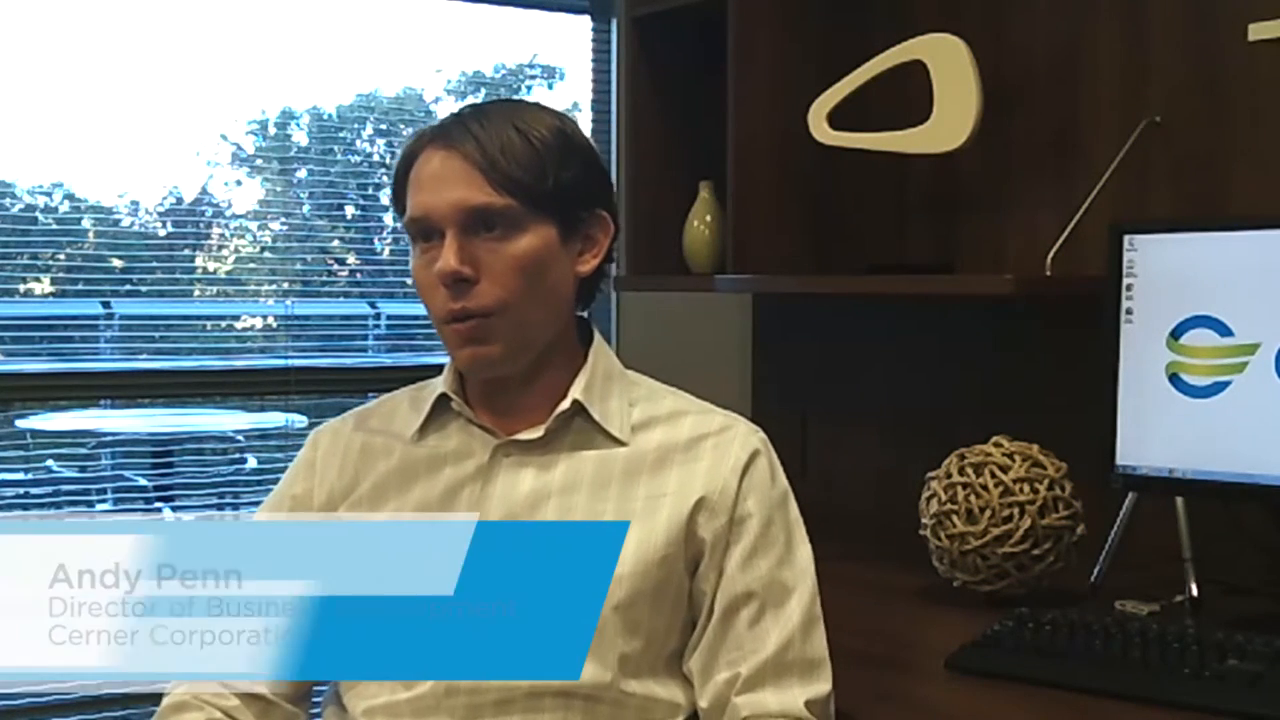